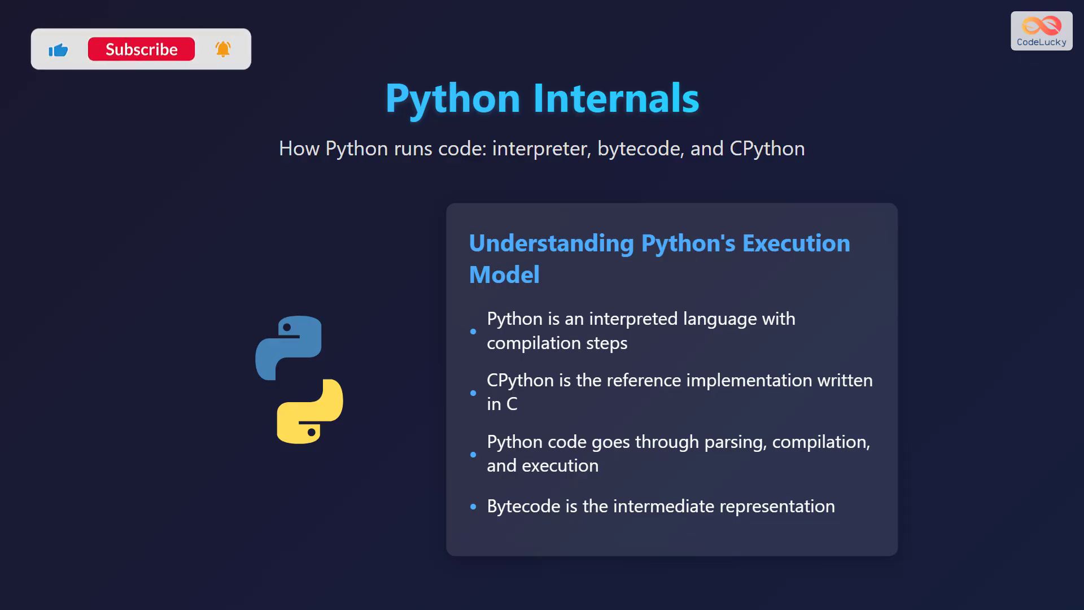
pyautogui.click(141, 49)
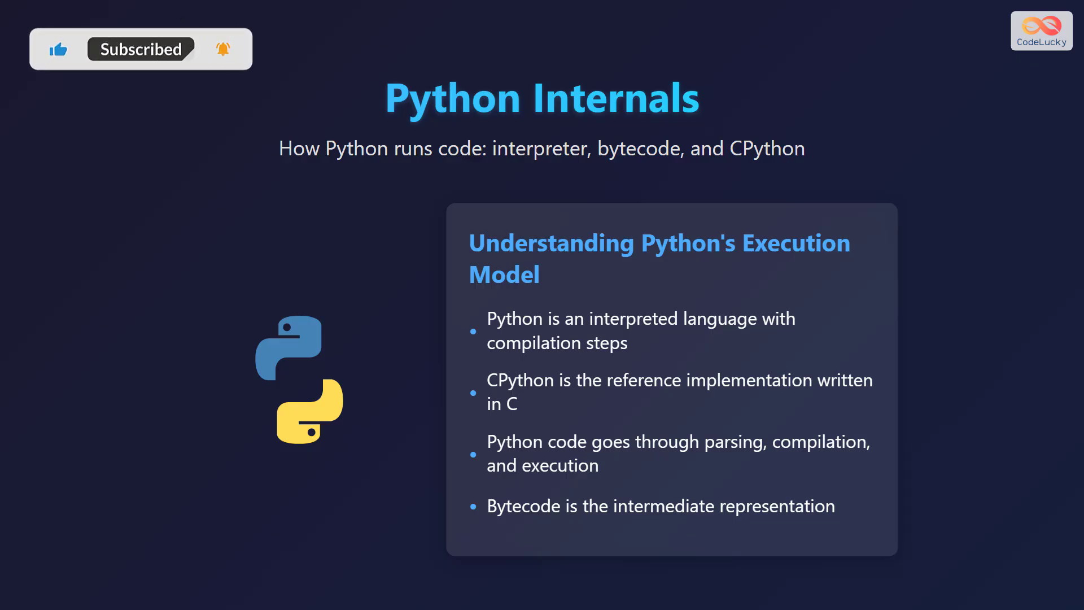